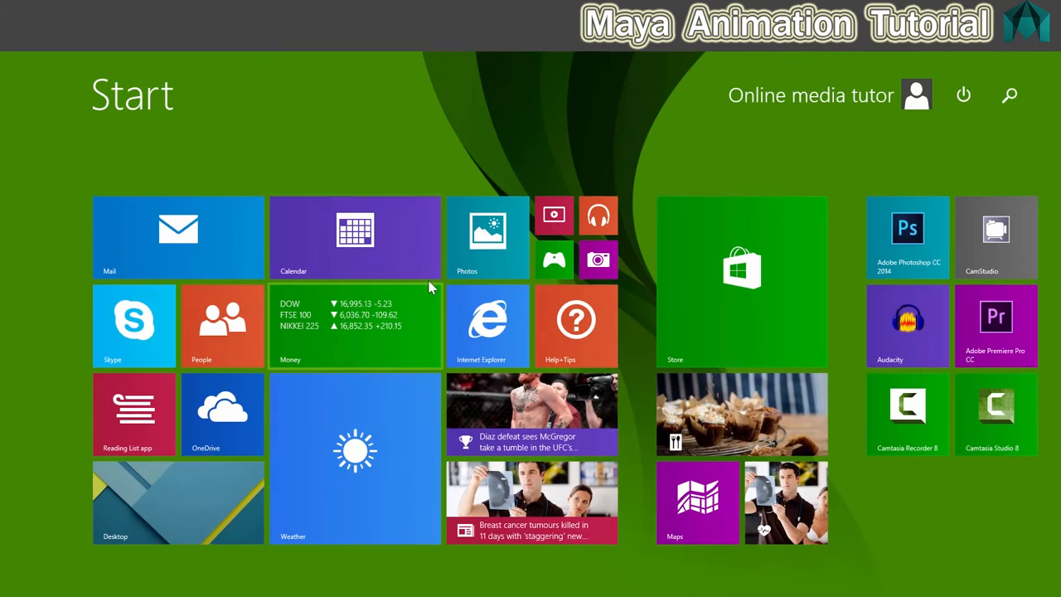
# Search the Start screen for 'fcheck' to list the FCheck program
pyautogui.click(1008, 95)
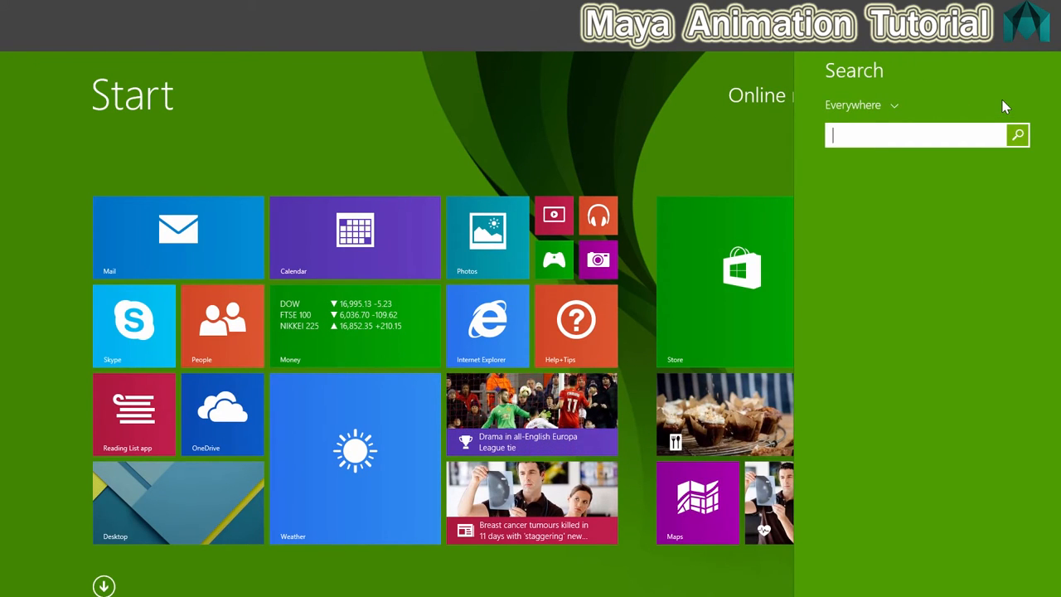
pyautogui.write('fcheck')
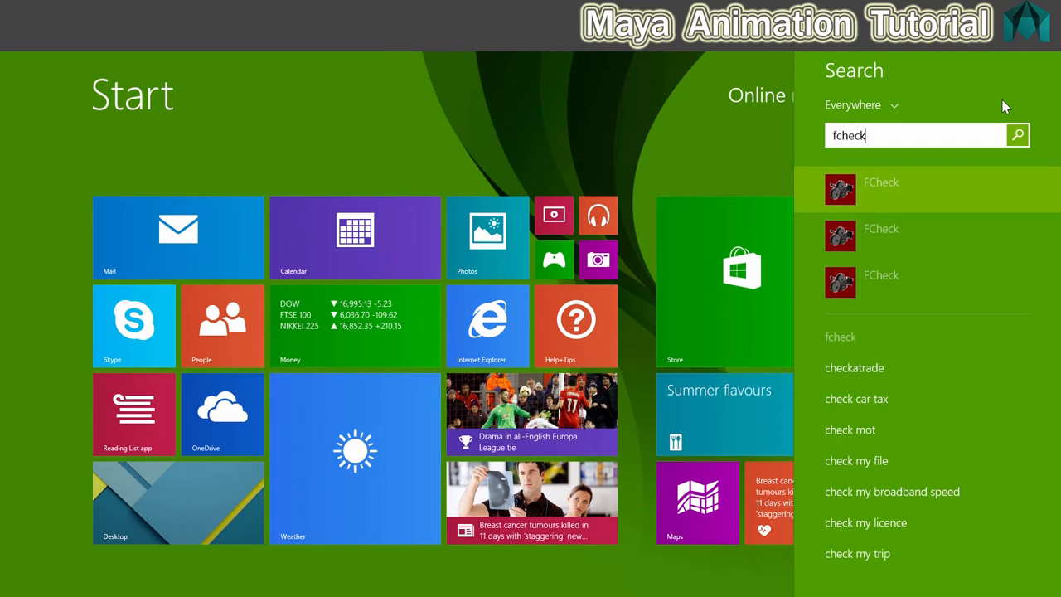
pyautogui.moveTo(978, 103)
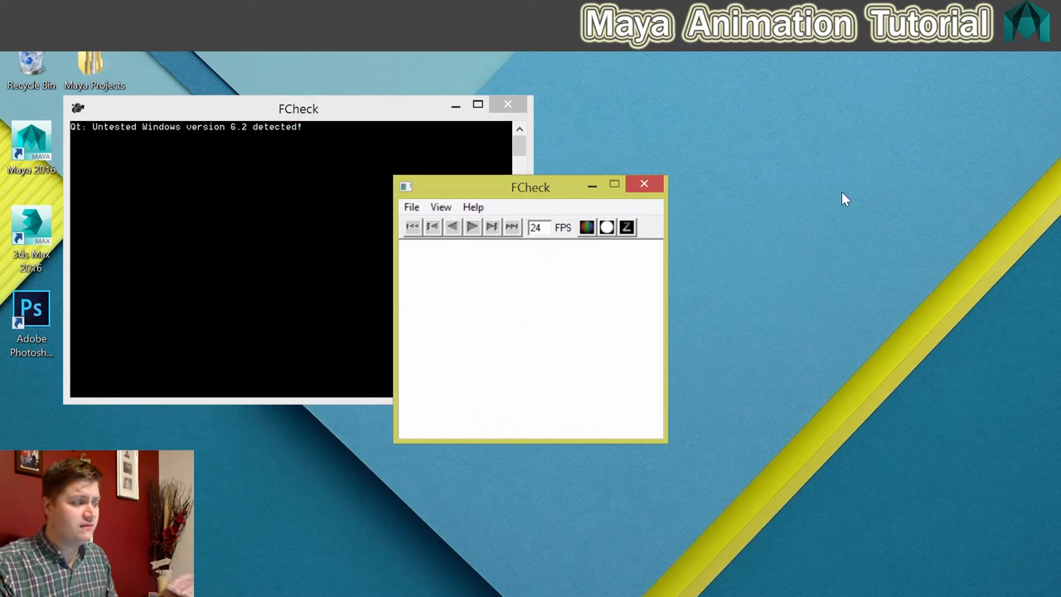
# Position the FCheck viewer window at the top-left of the desktop
pyautogui.moveTo(531, 184); pyautogui.dragTo(705, 113)
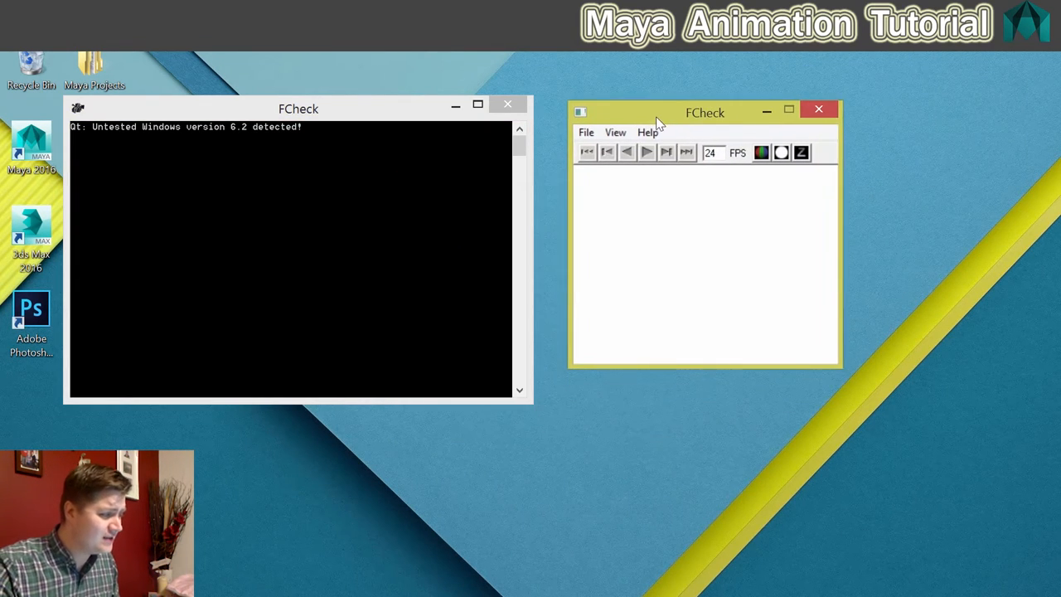
pyautogui.moveTo(705, 112); pyautogui.dragTo(169, 80)
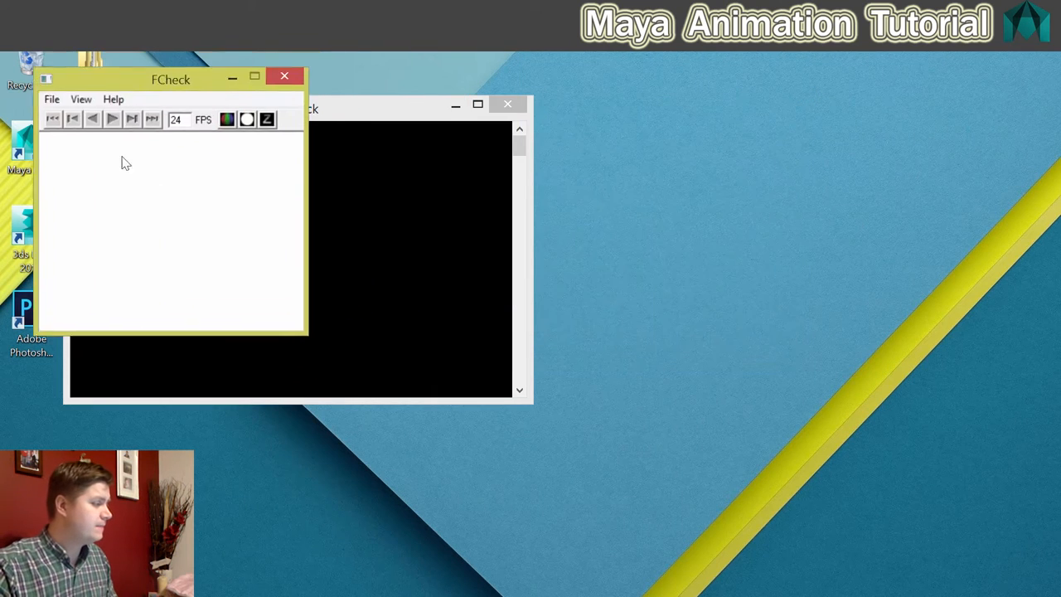
pyautogui.moveTo(171, 79); pyautogui.dragTo(159, 182)
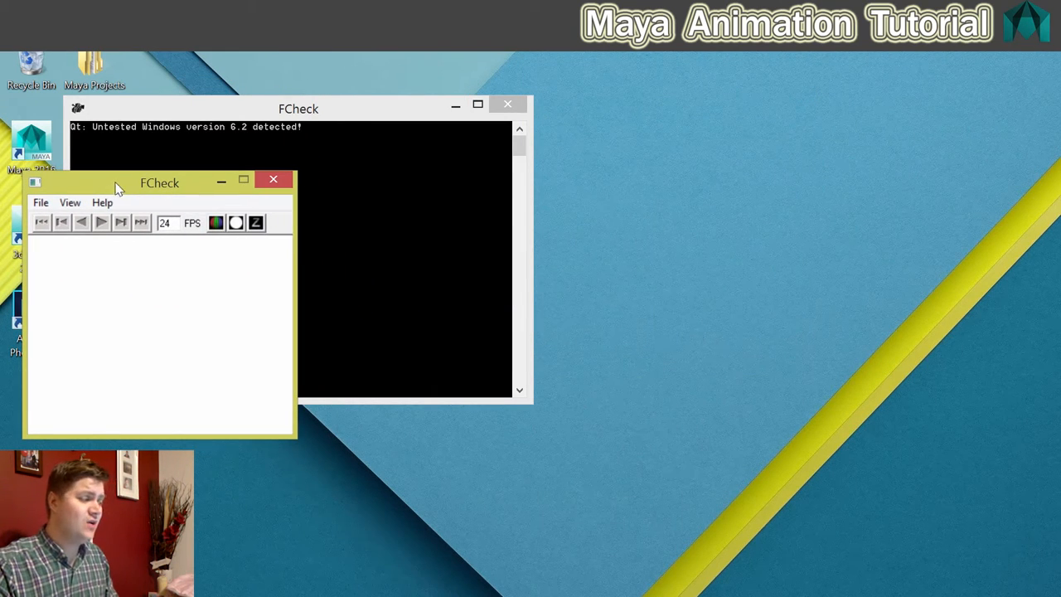
pyautogui.moveTo(159, 182); pyautogui.dragTo(136, 51)
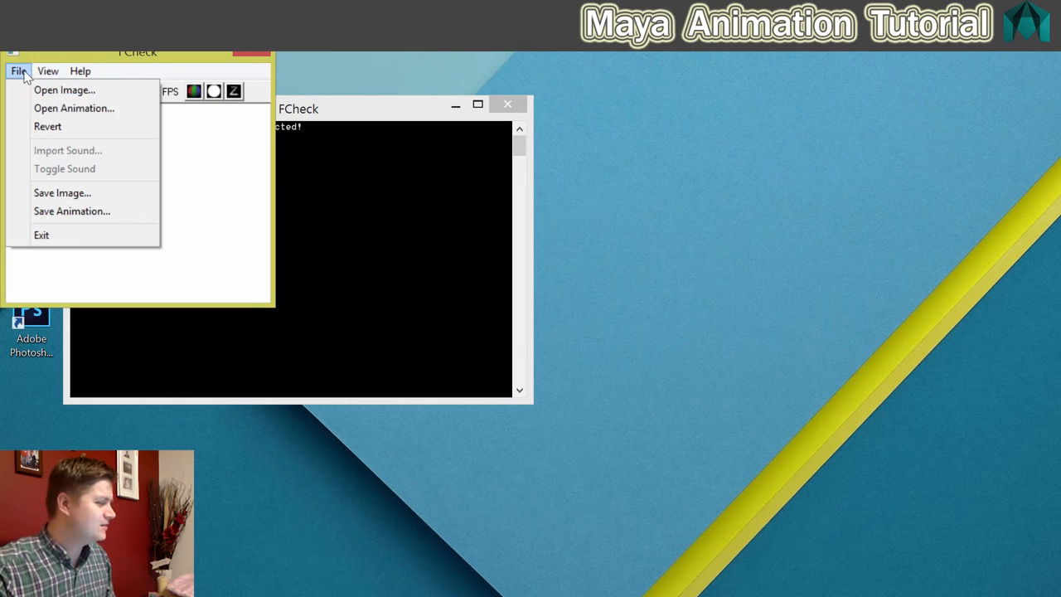
# Load Room Complete.0001.tga from the project's images folder as an animation in FCheck
pyautogui.click(63, 89)
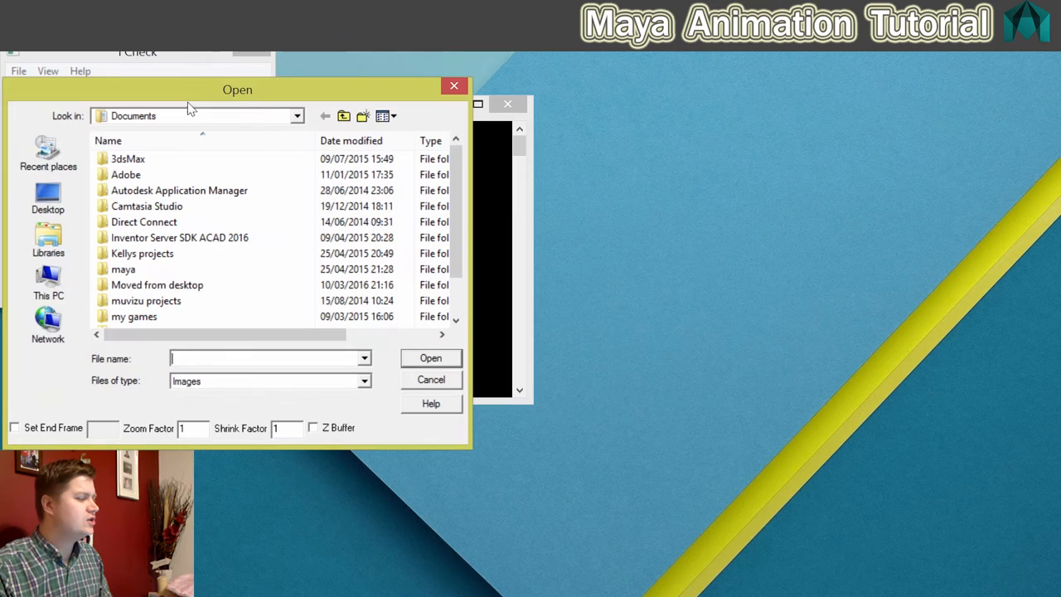
pyautogui.moveTo(237, 89); pyautogui.dragTo(445, 88)
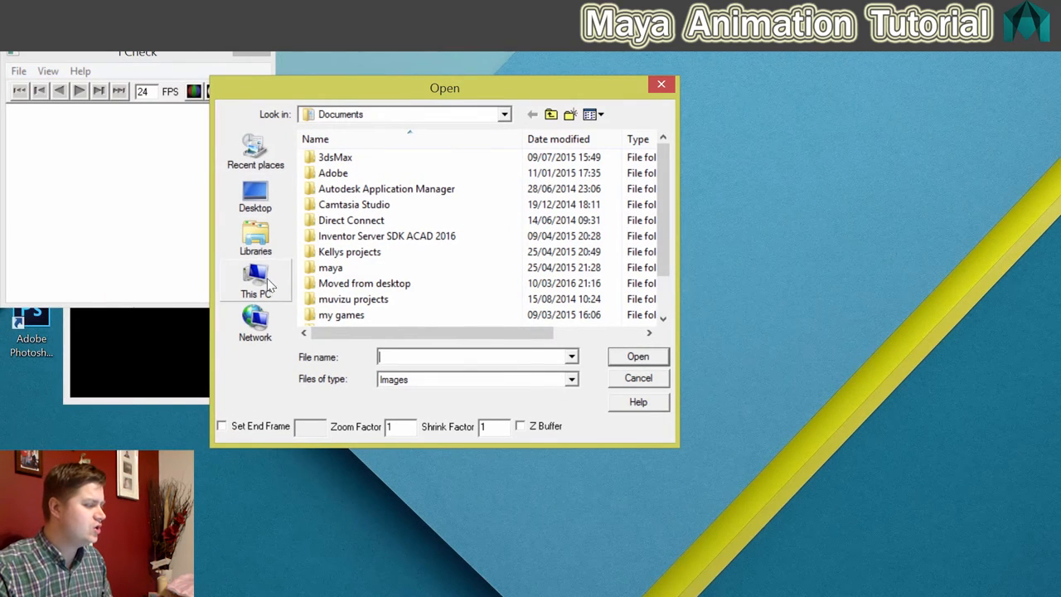
pyautogui.click(255, 196)
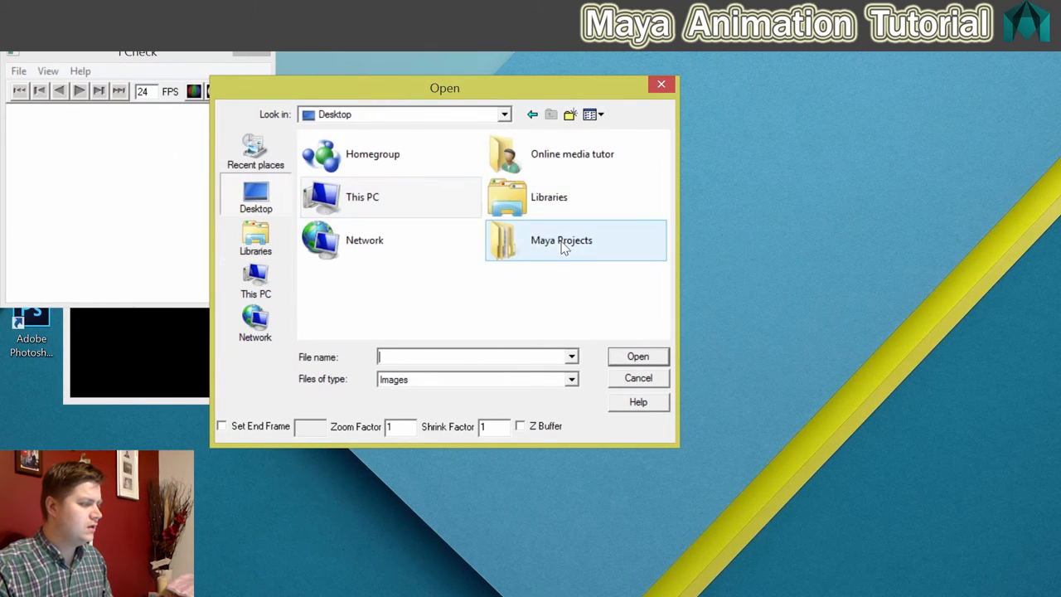
pyautogui.doubleClick(560, 239)
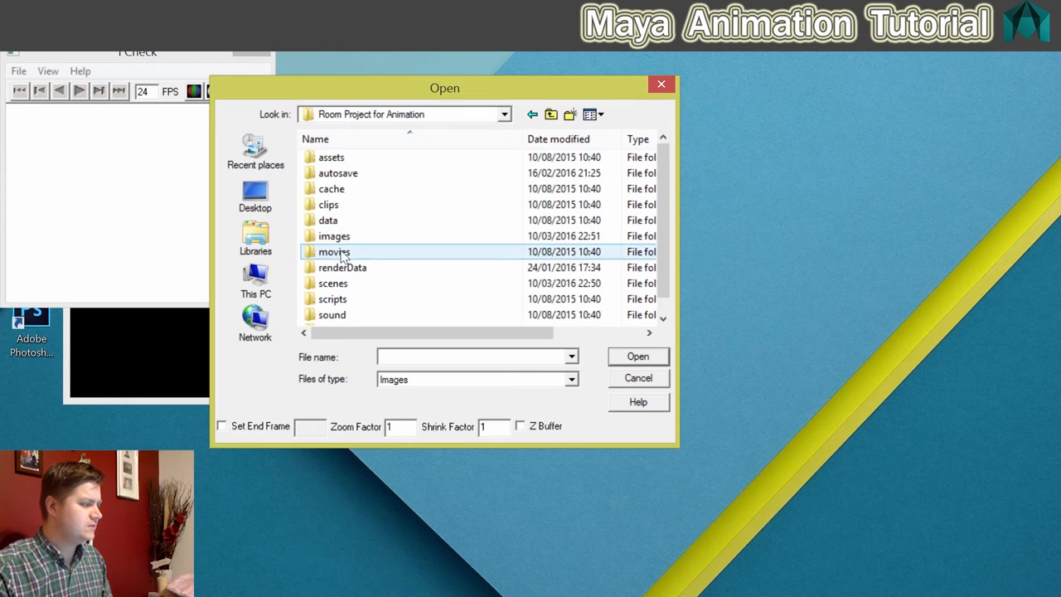
pyautogui.doubleClick(335, 236)
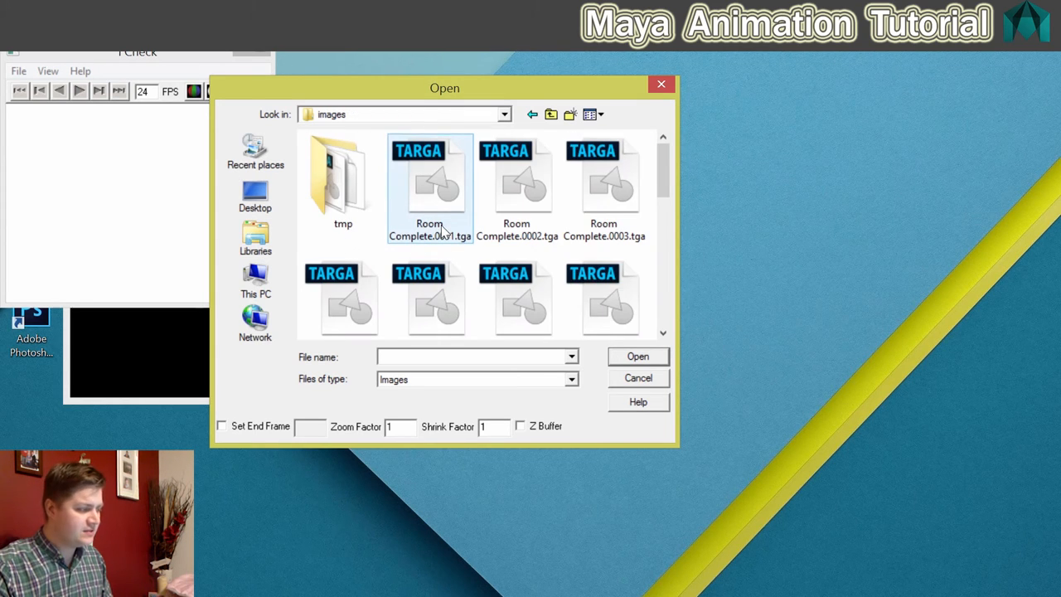
pyautogui.click(429, 186)
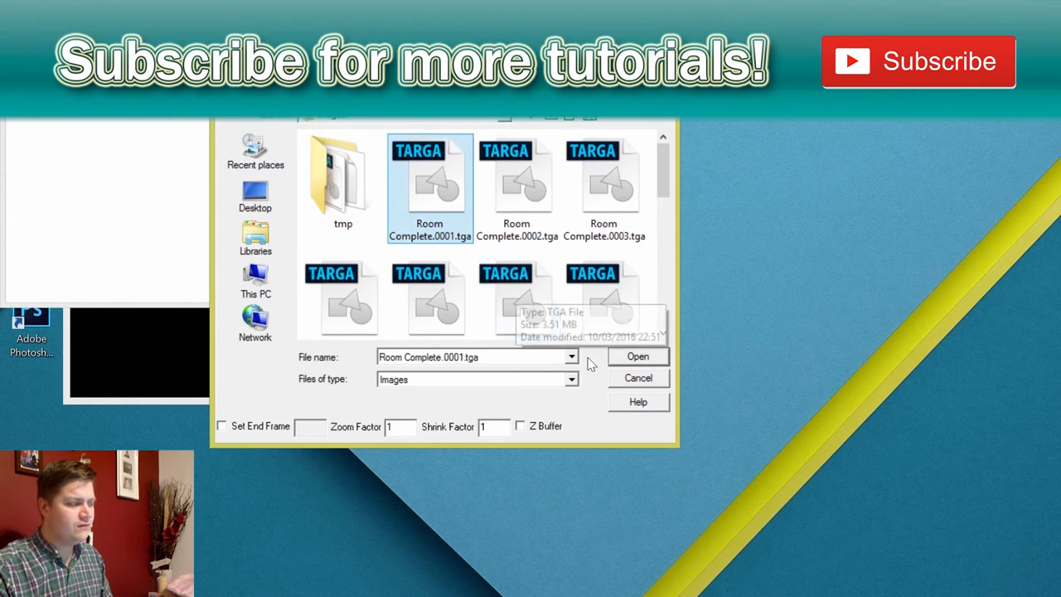
pyautogui.click(637, 355)
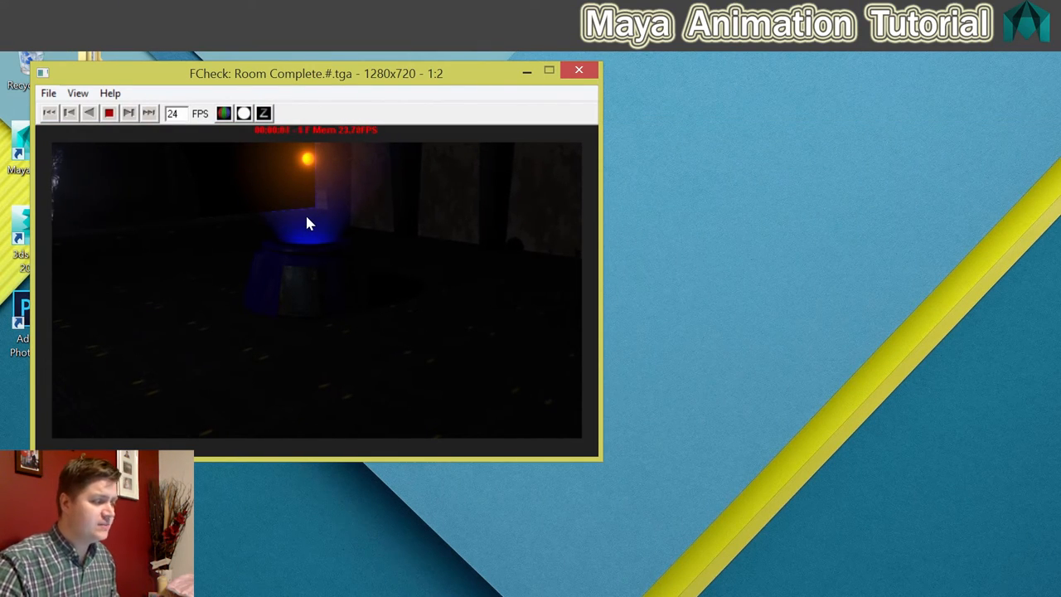
pyautogui.moveTo(279, 300)
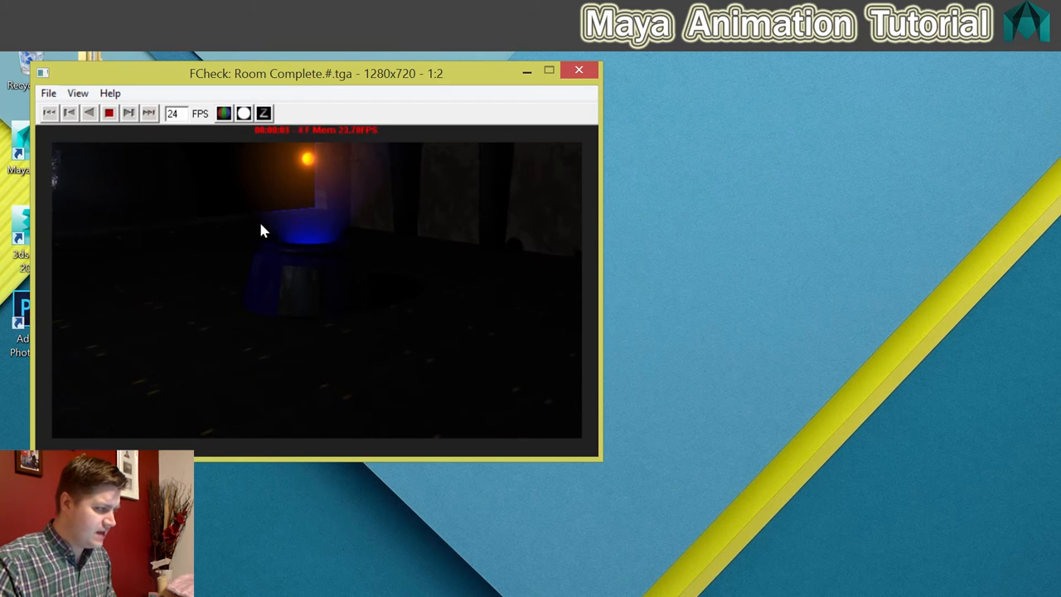
pyautogui.moveTo(212, 232)
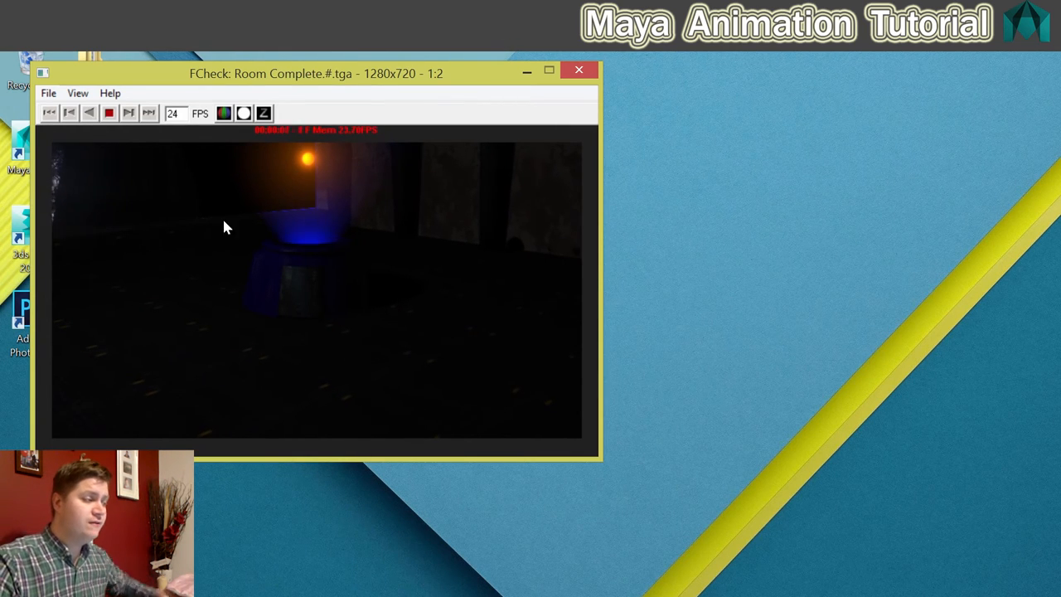
pyautogui.moveTo(290, 180)
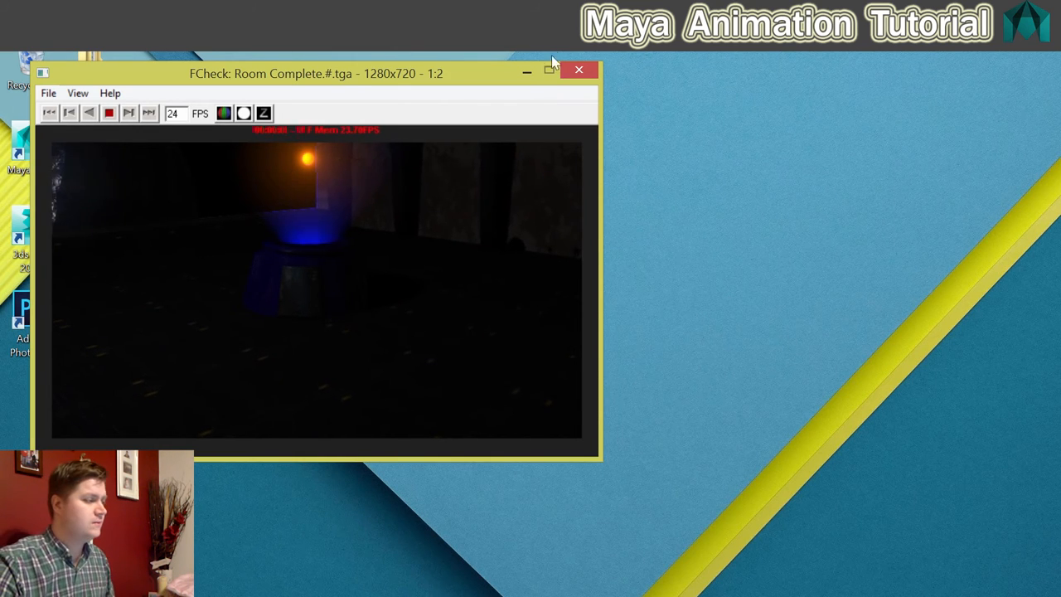
# Close the FCheck preview after the 1280x720 Room Complete sequence plays
pyautogui.click(579, 70)
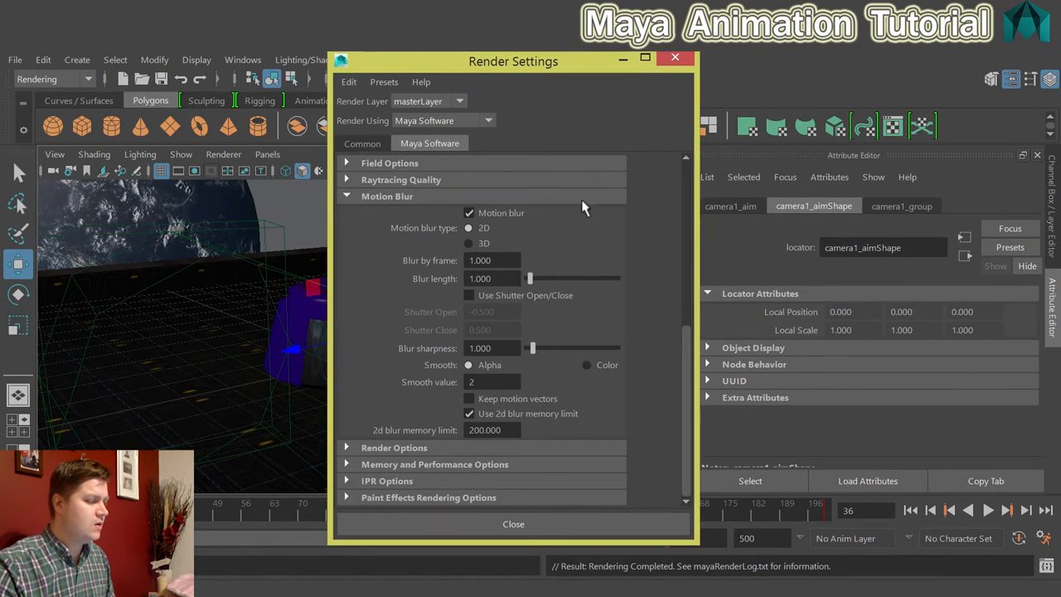
# Set the Common render settings frame range to start 11, end 200, ready for batch render
pyautogui.click(361, 142)
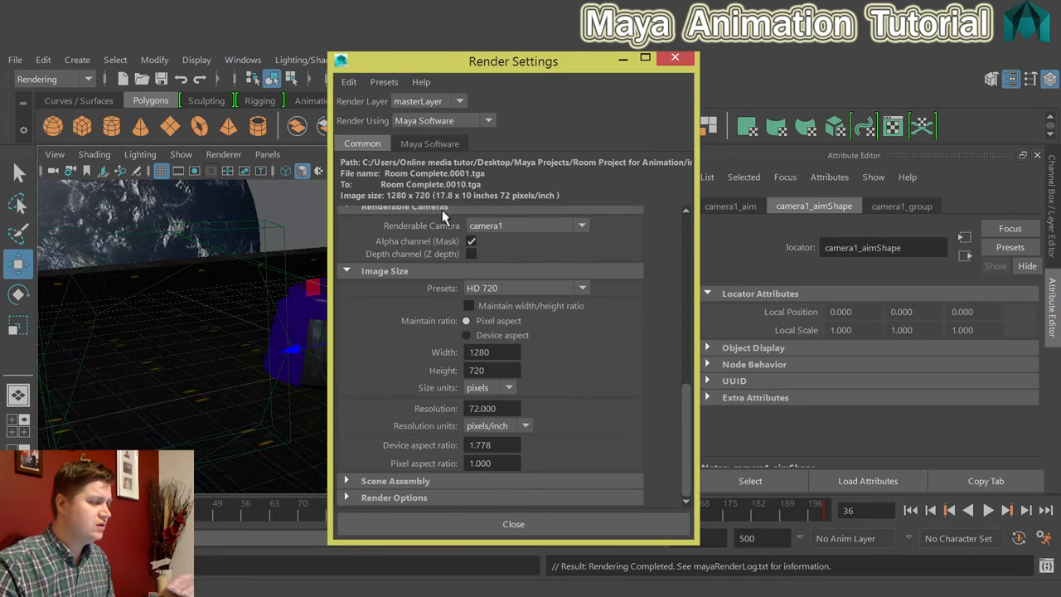
pyautogui.moveTo(689, 342)
pyautogui.write('200')
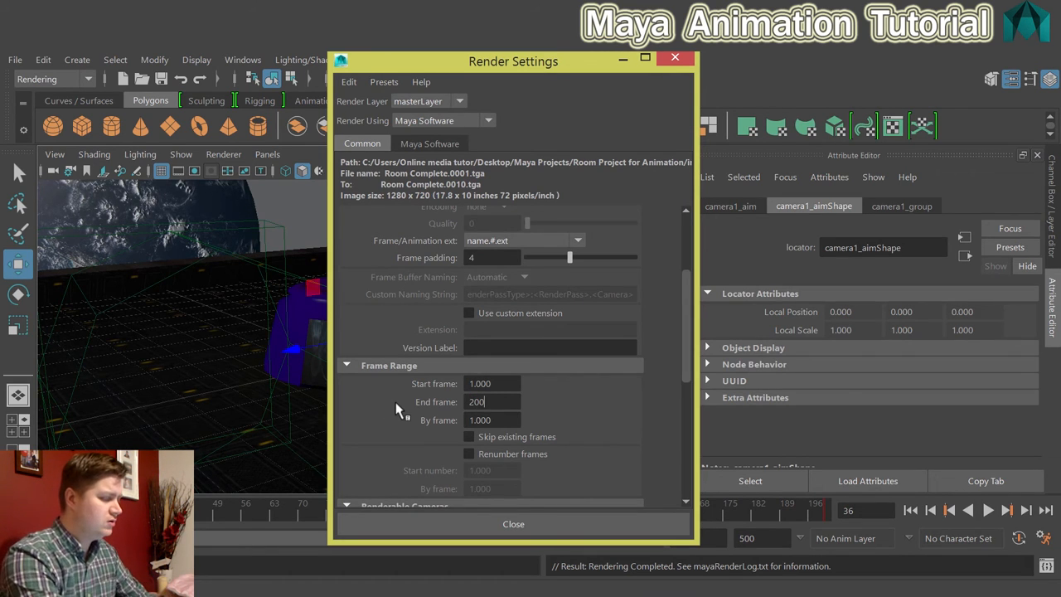
pyautogui.press('Return')
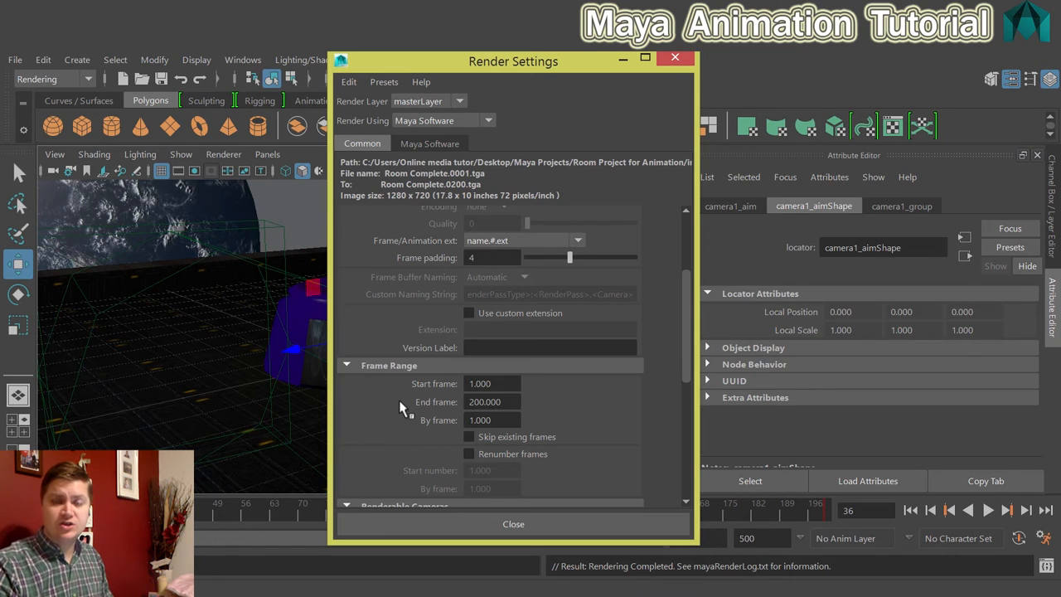
pyautogui.moveTo(414, 395)
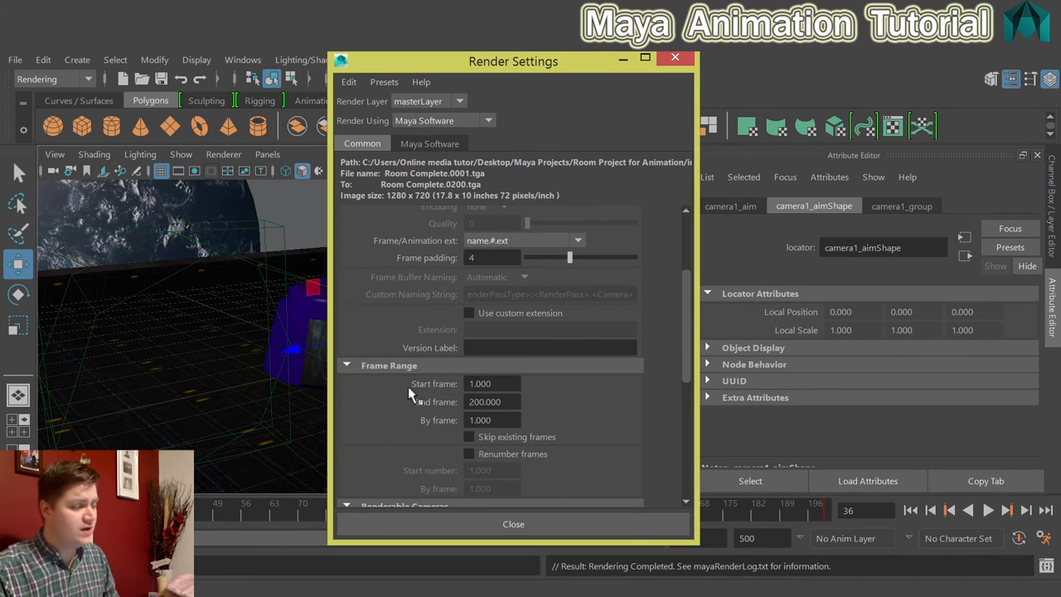
pyautogui.tripleClick(494, 383)
pyautogui.write('11.000')
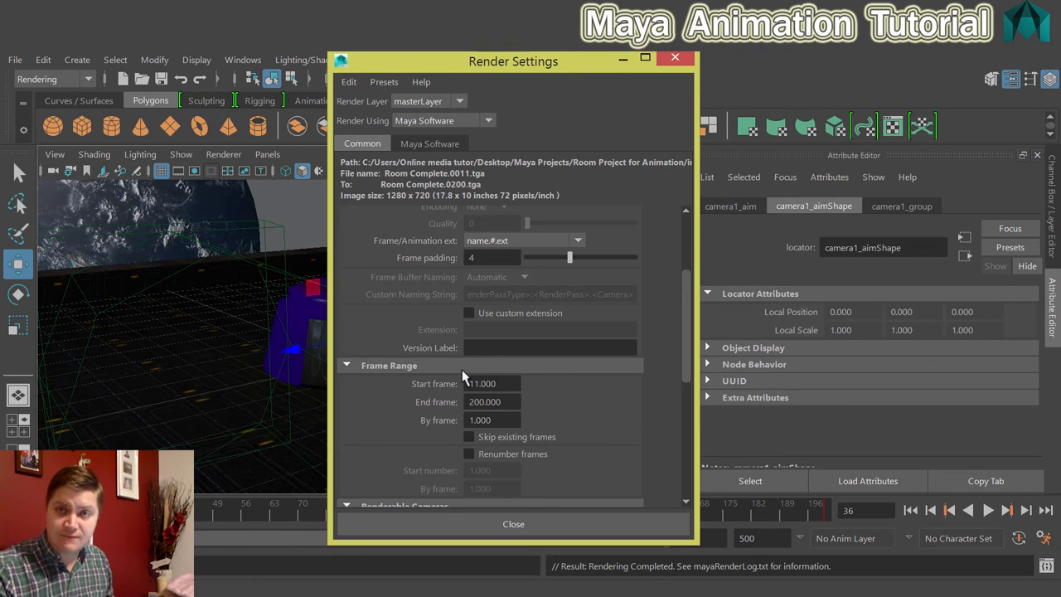
pyautogui.moveTo(461, 383)
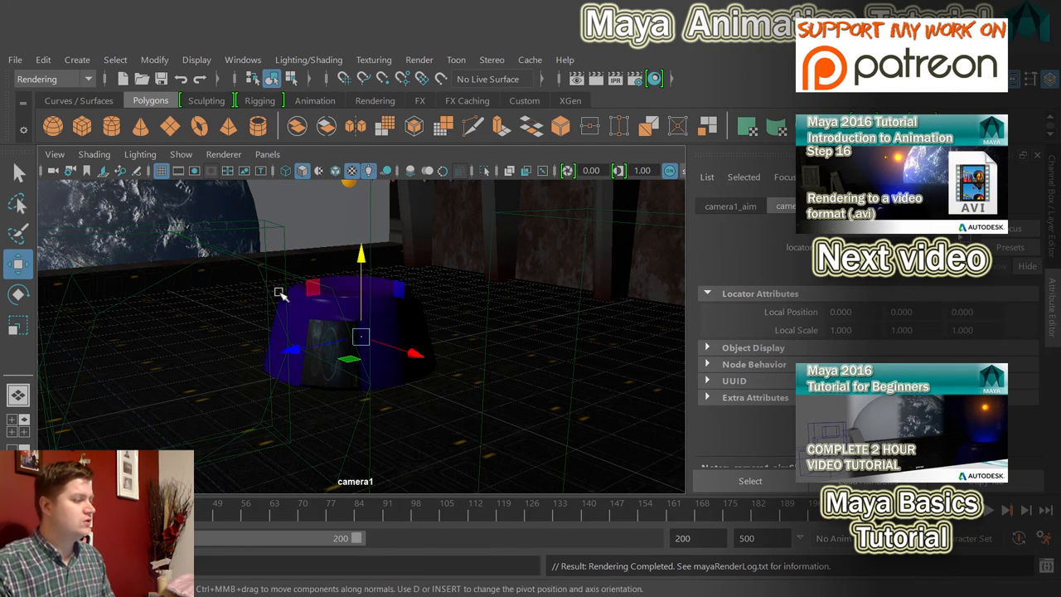
pyautogui.click(418, 60)
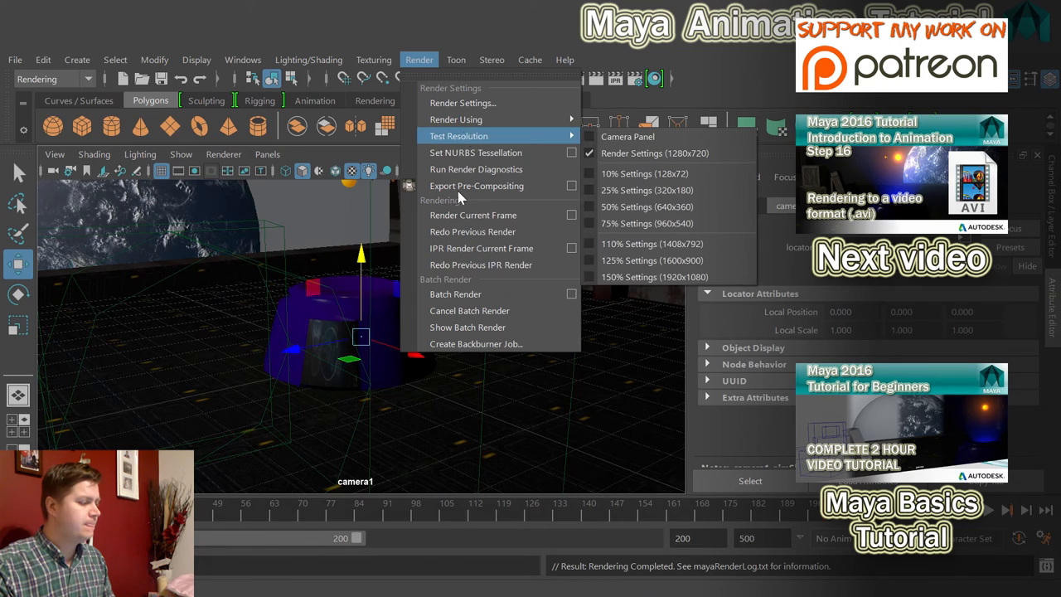